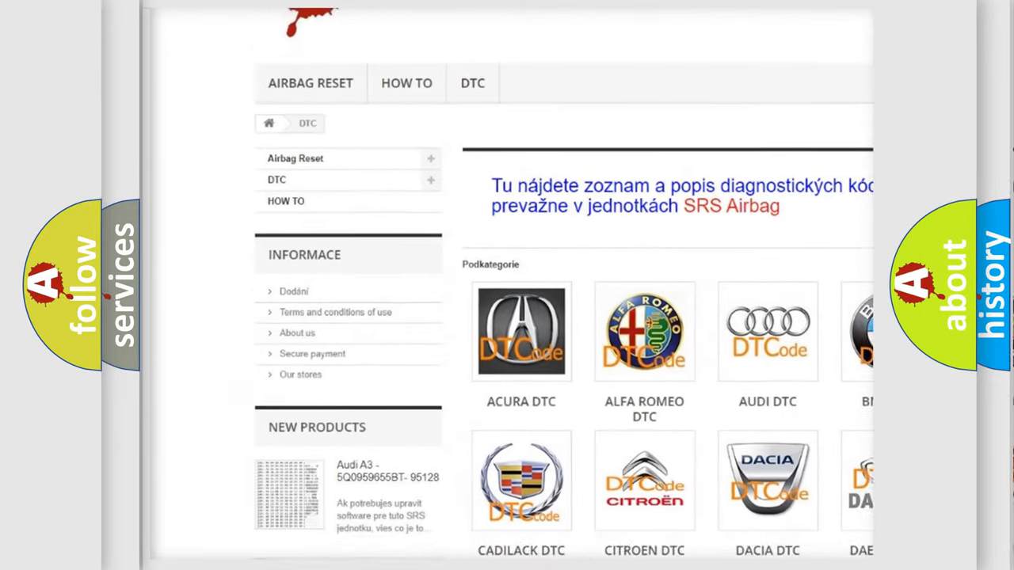
scroll("down", 3)
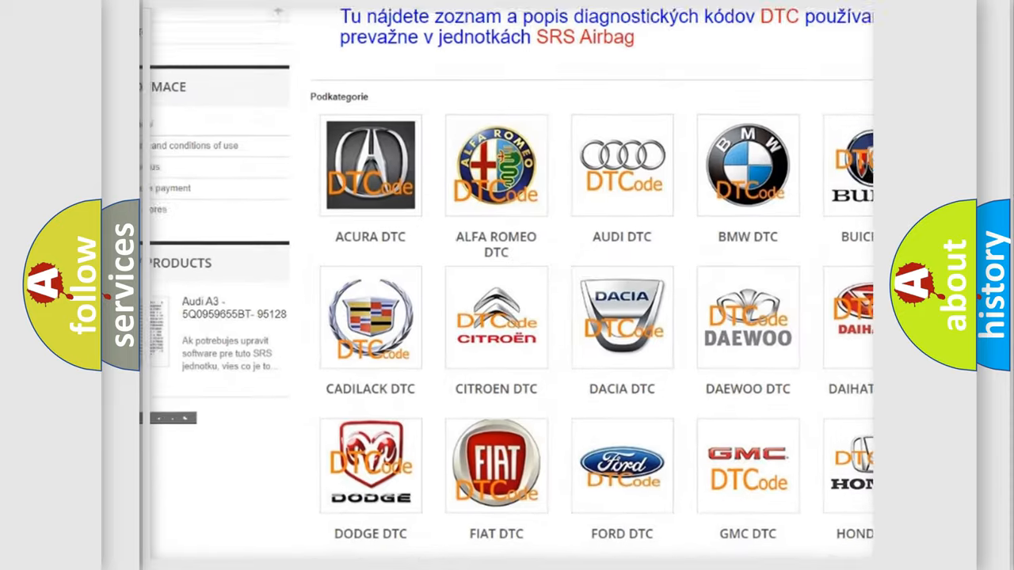
scroll("down", 3)
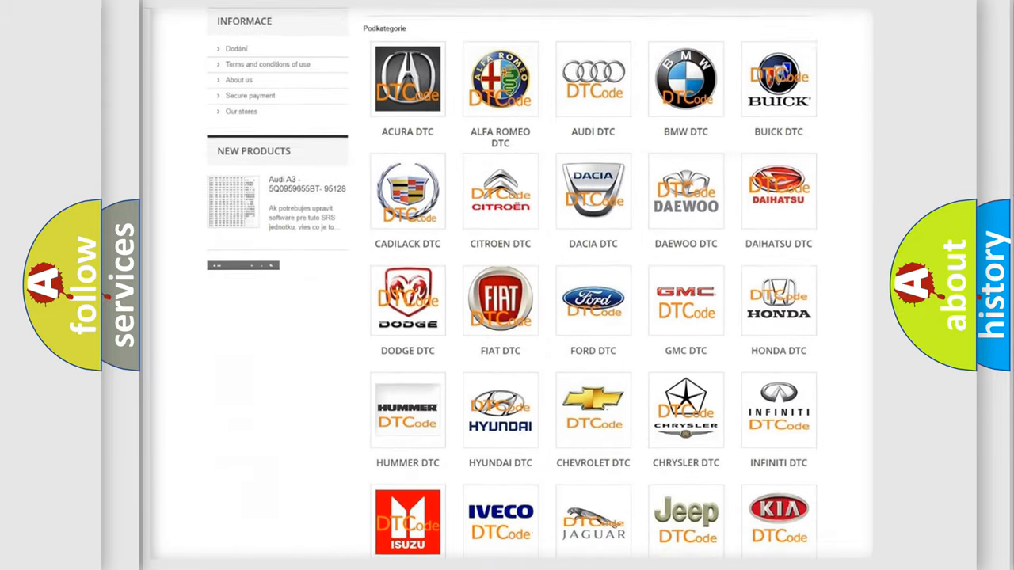
scroll("down", 3)
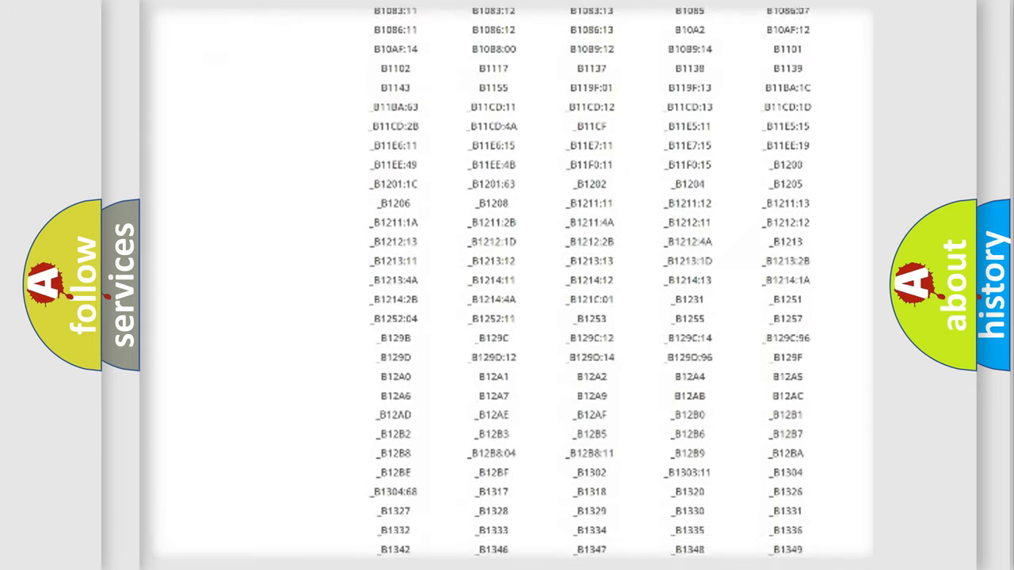
scroll("down", 3)
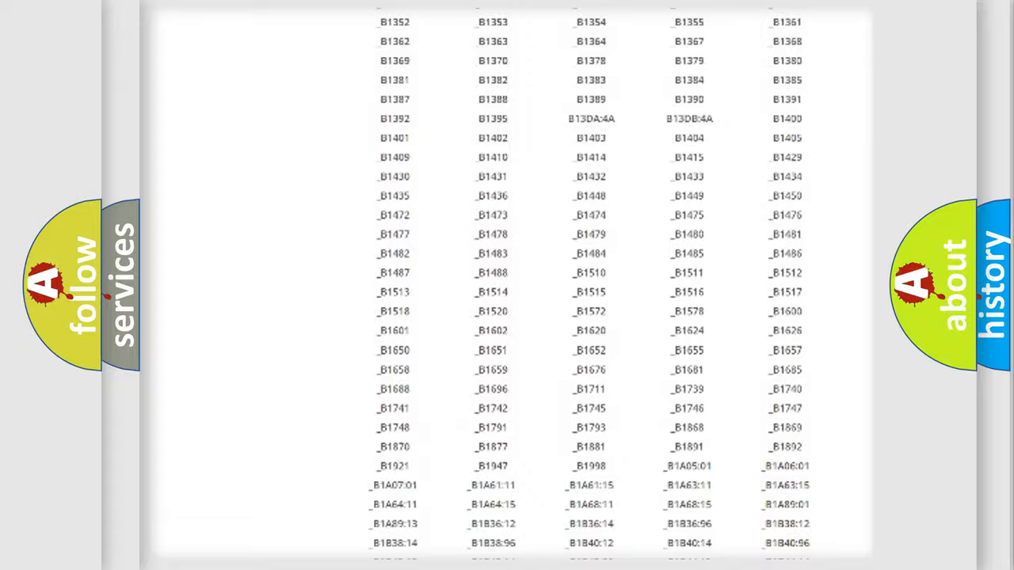